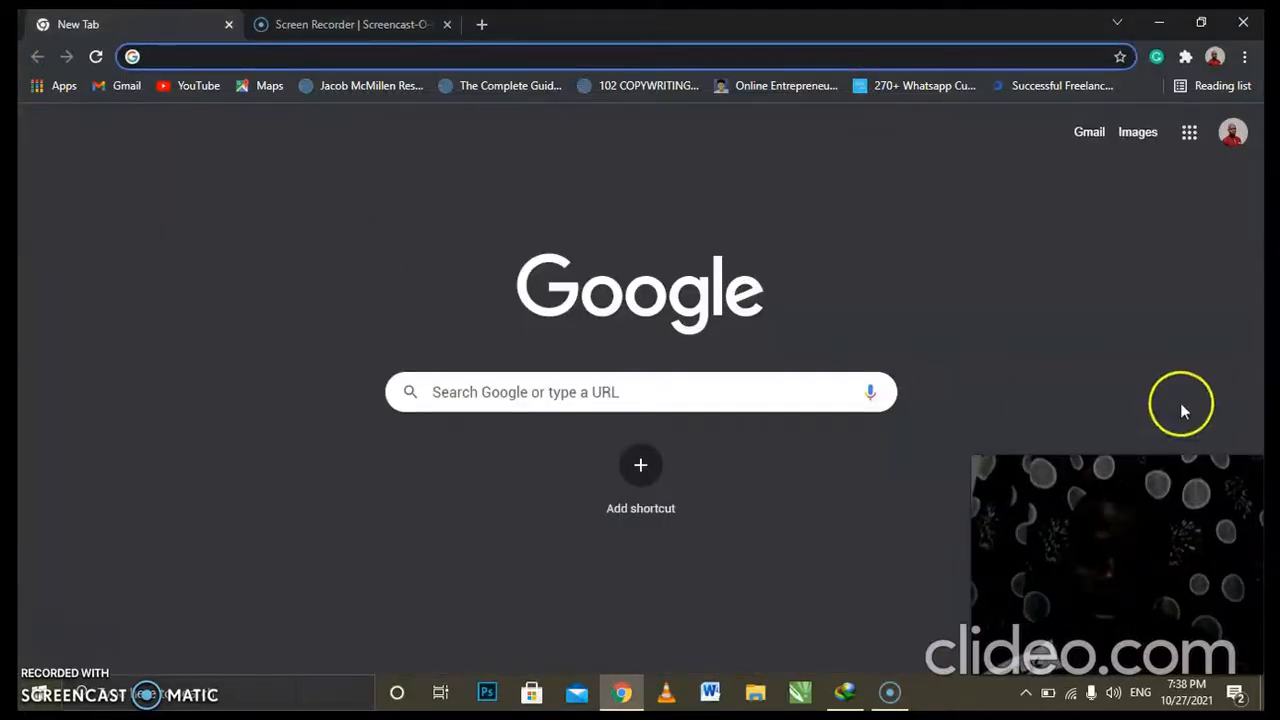
mouse_move(833, 355)
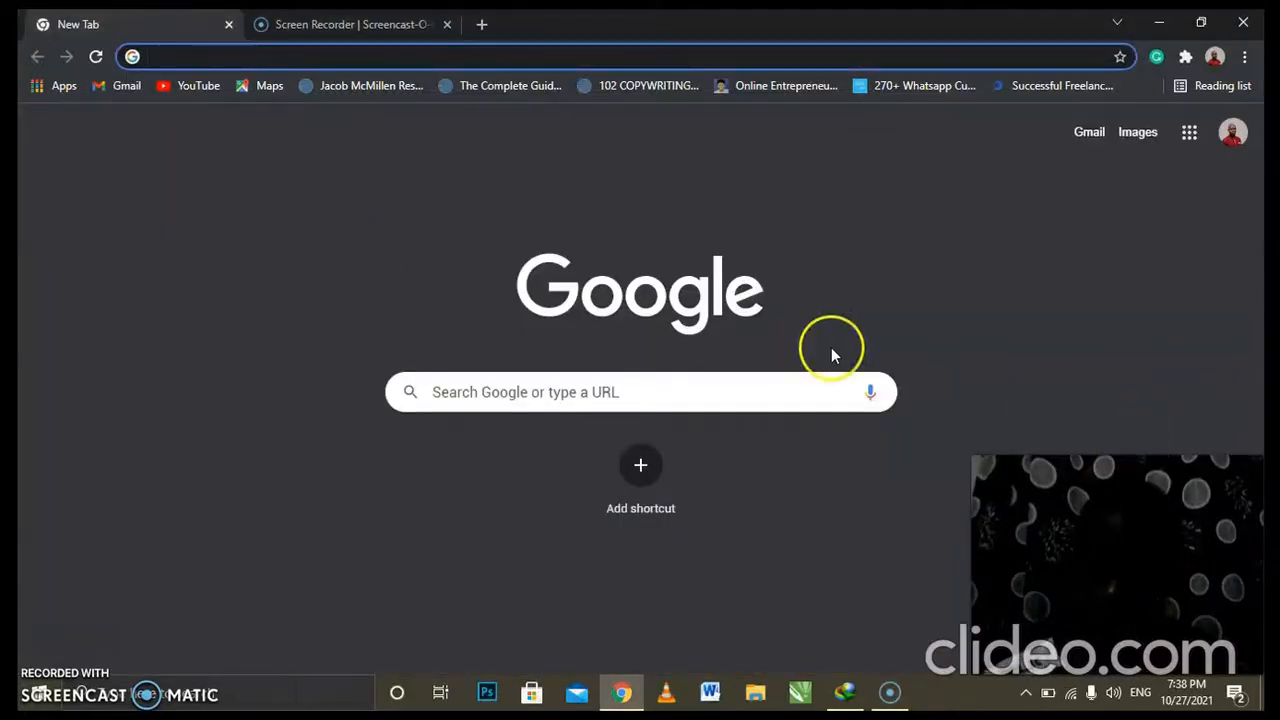
mouse_move(772, 374)
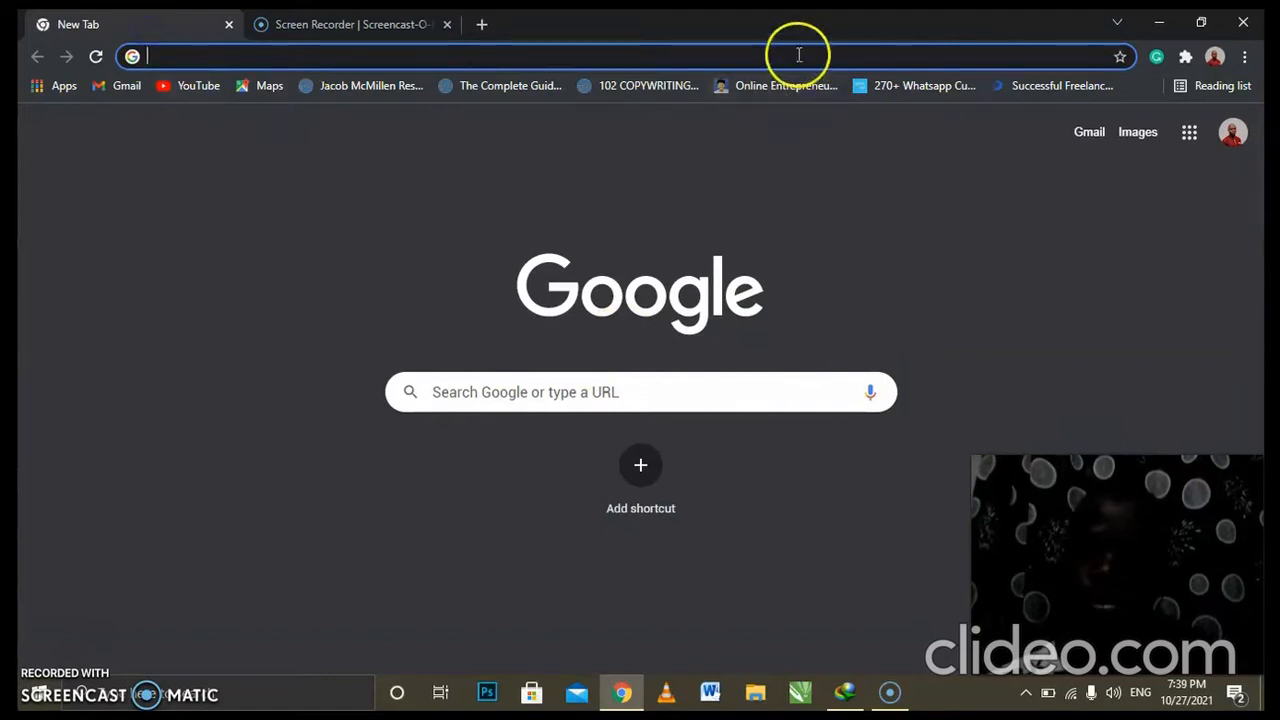
Step: Go to web.whatsapp.com in the new Chrome tab
left_click(400, 56)
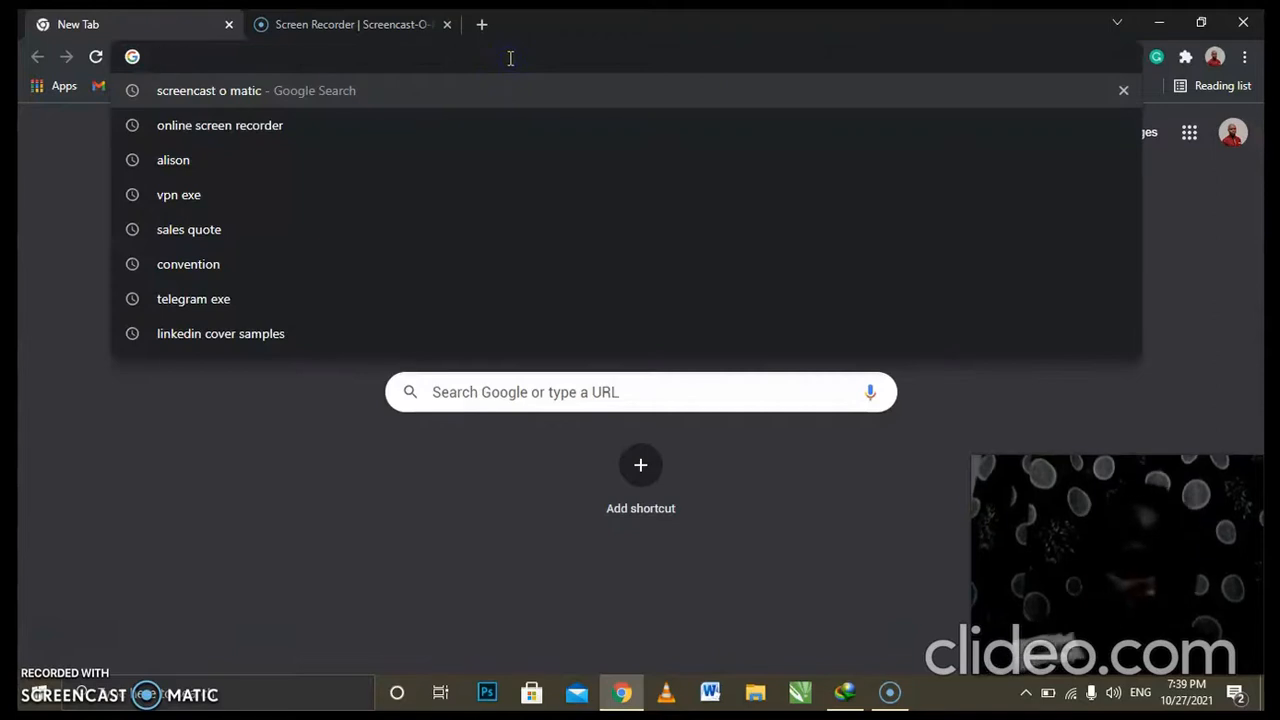
type("web.whatsapp.com")
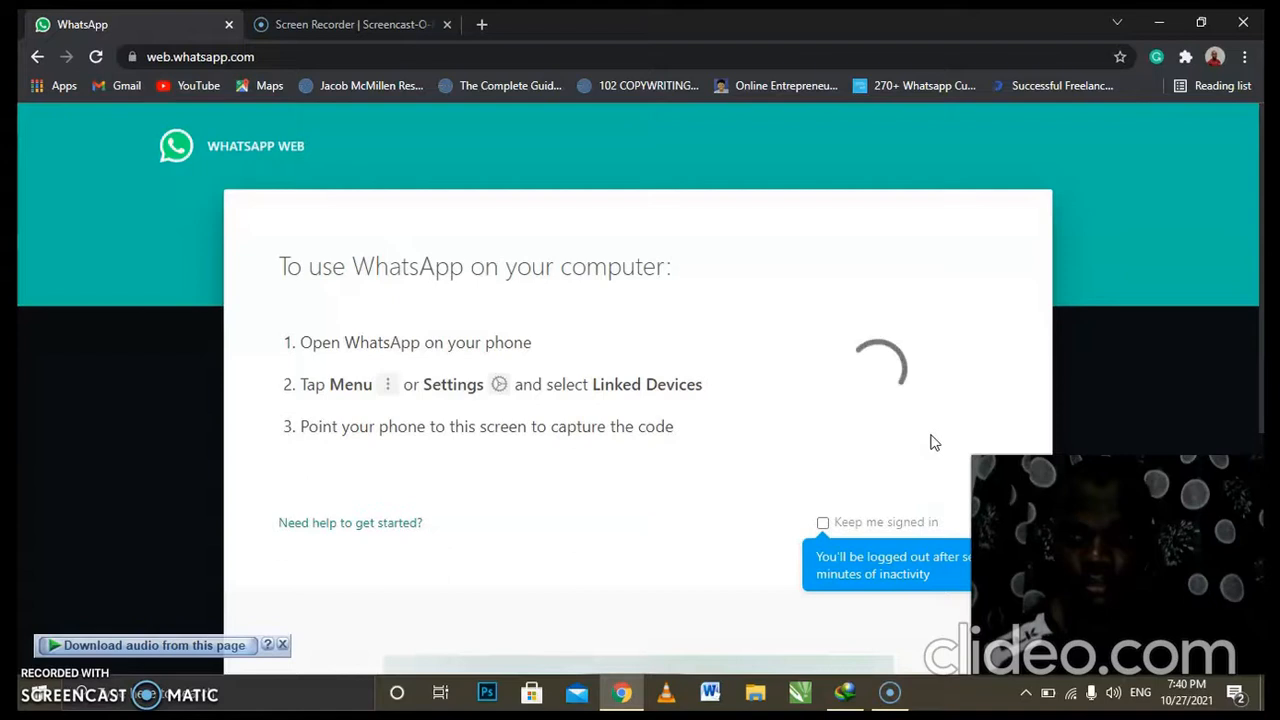
mouse_move(915, 432)
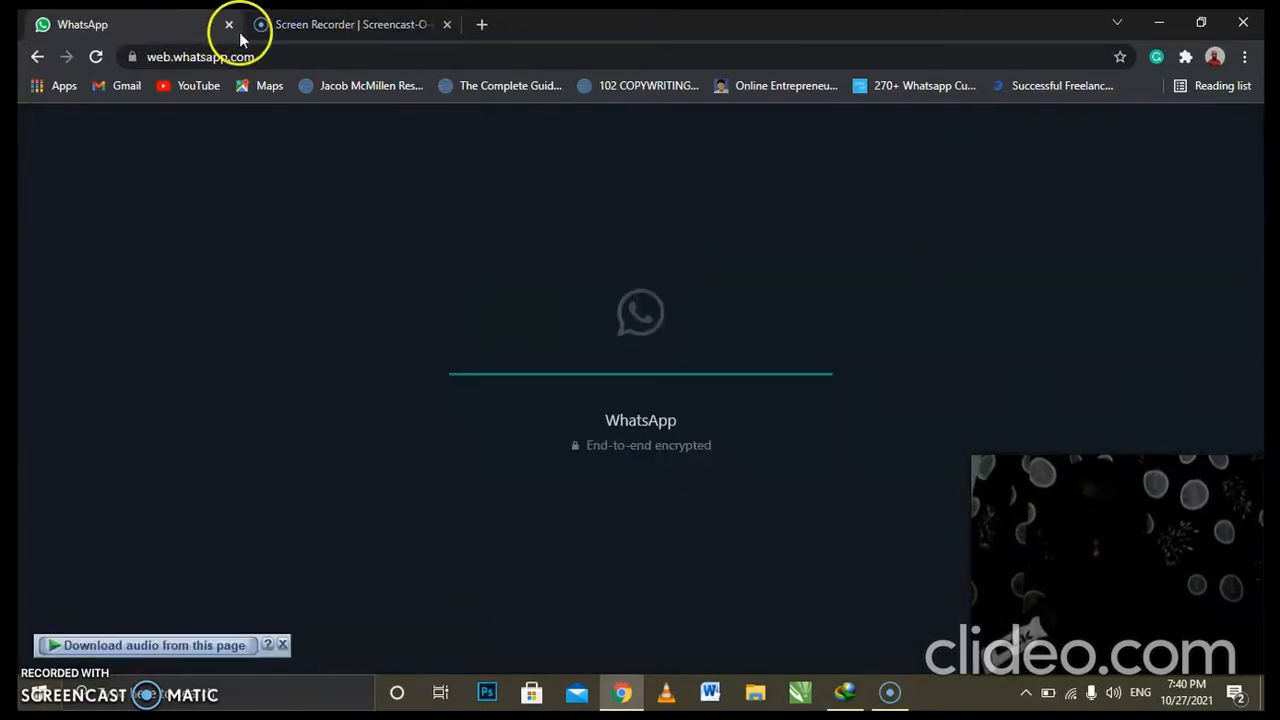
mouse_move(447, 315)
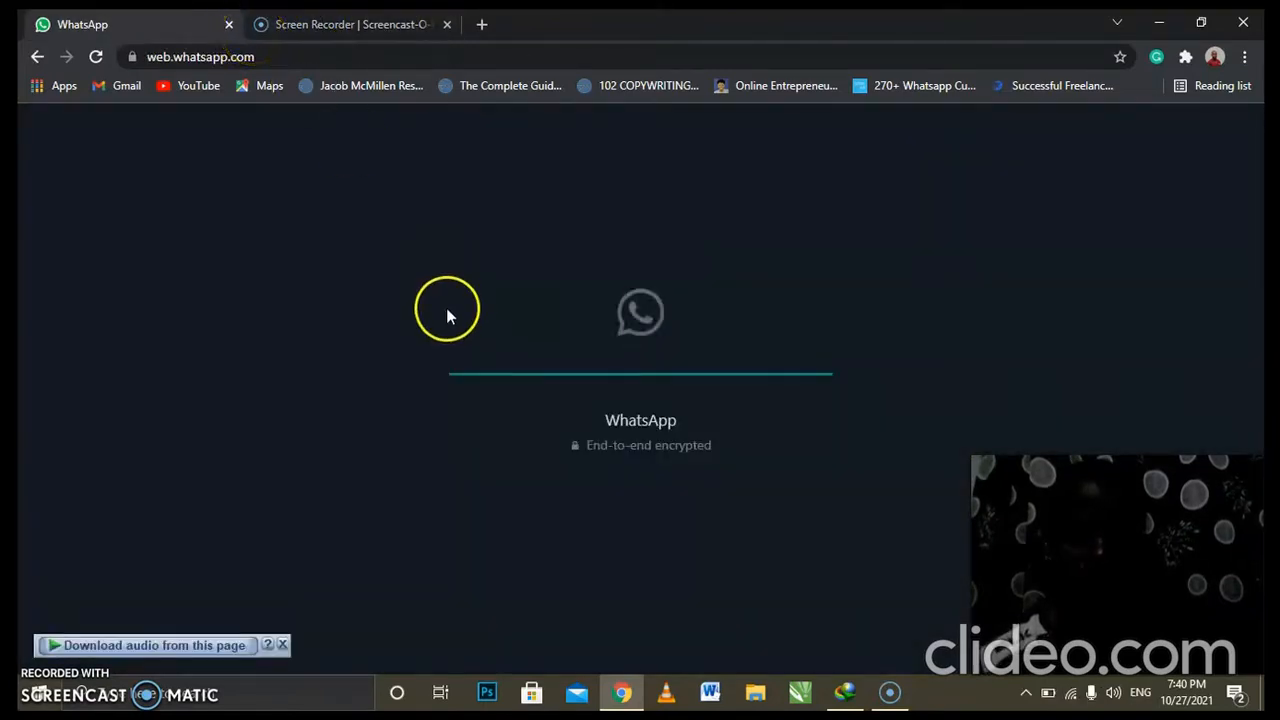
mouse_move(444, 311)
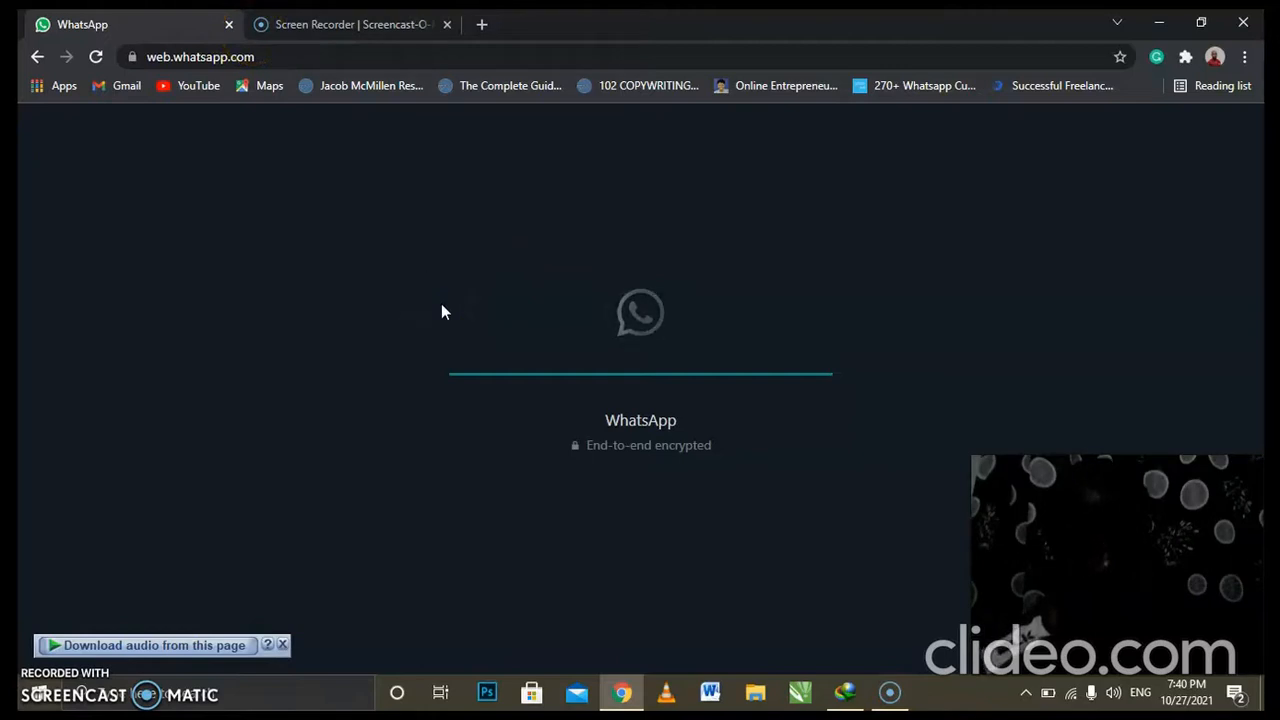
mouse_move(389, 300)
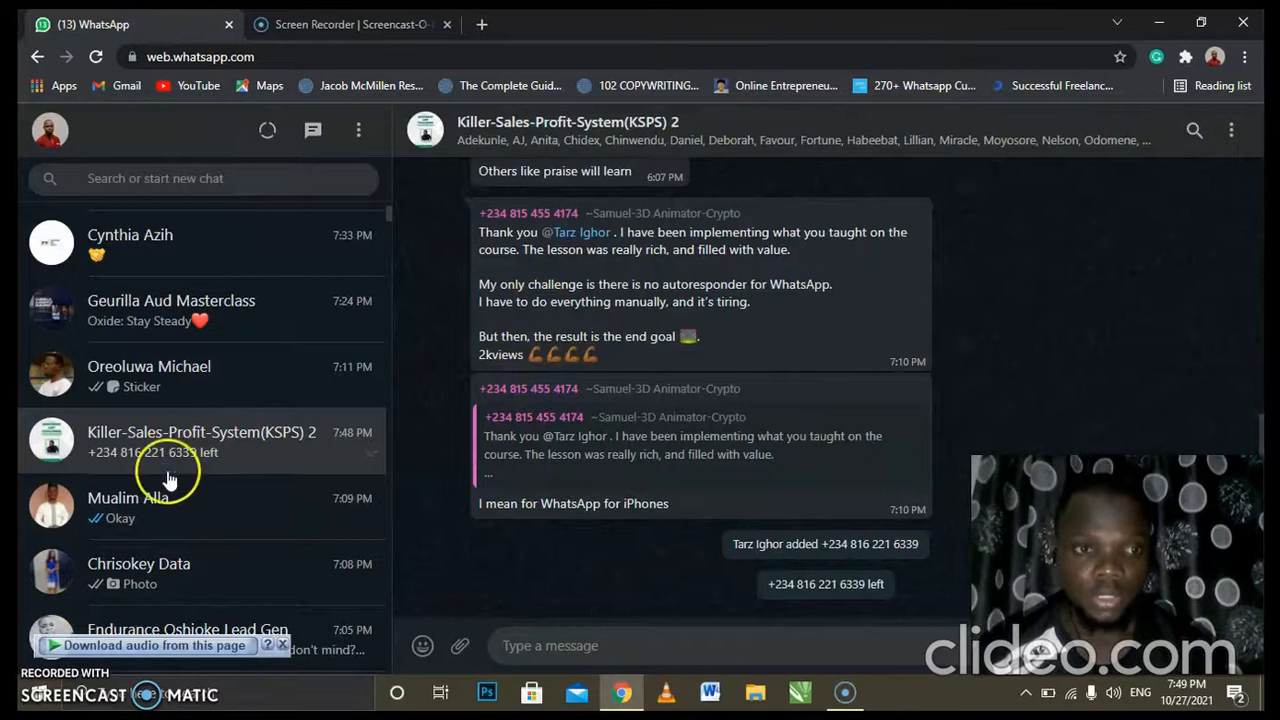
mouse_move(148, 293)
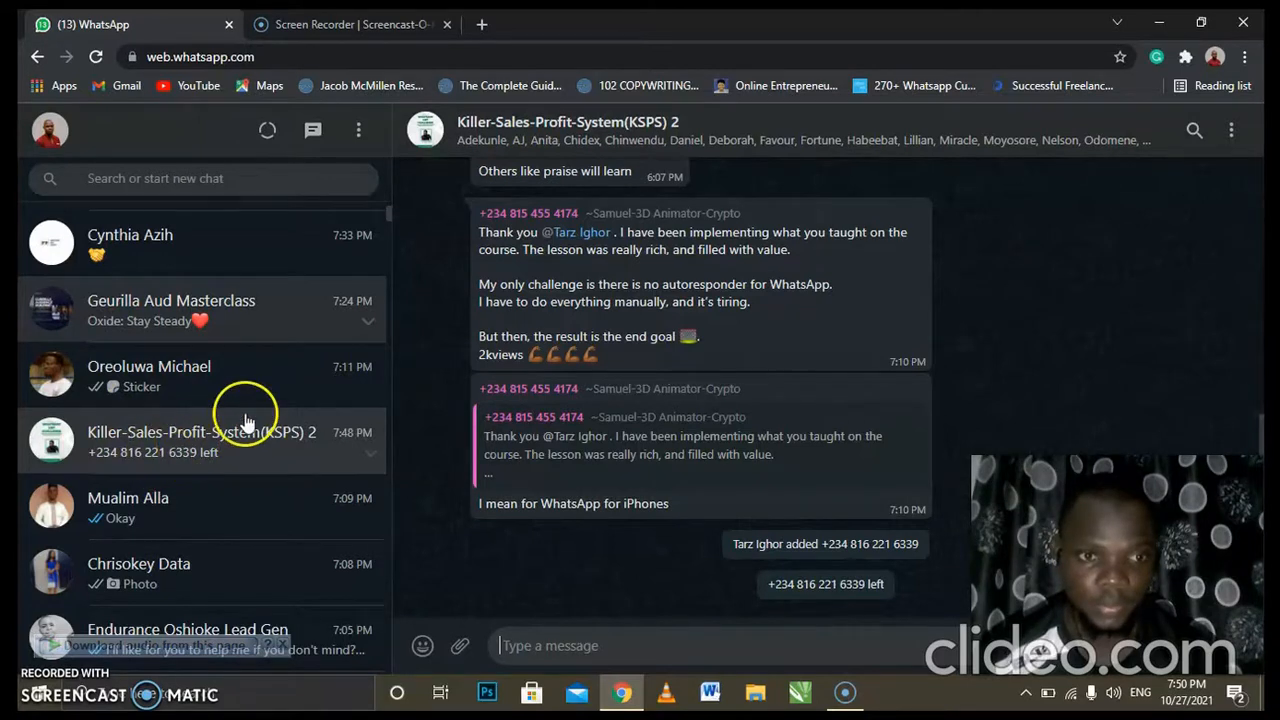
Step: Open the Geurilla Aud Masterclass chat, then return to the Killer-Sales-Profit-System(KSPS) 2 group
left_click(170, 310)
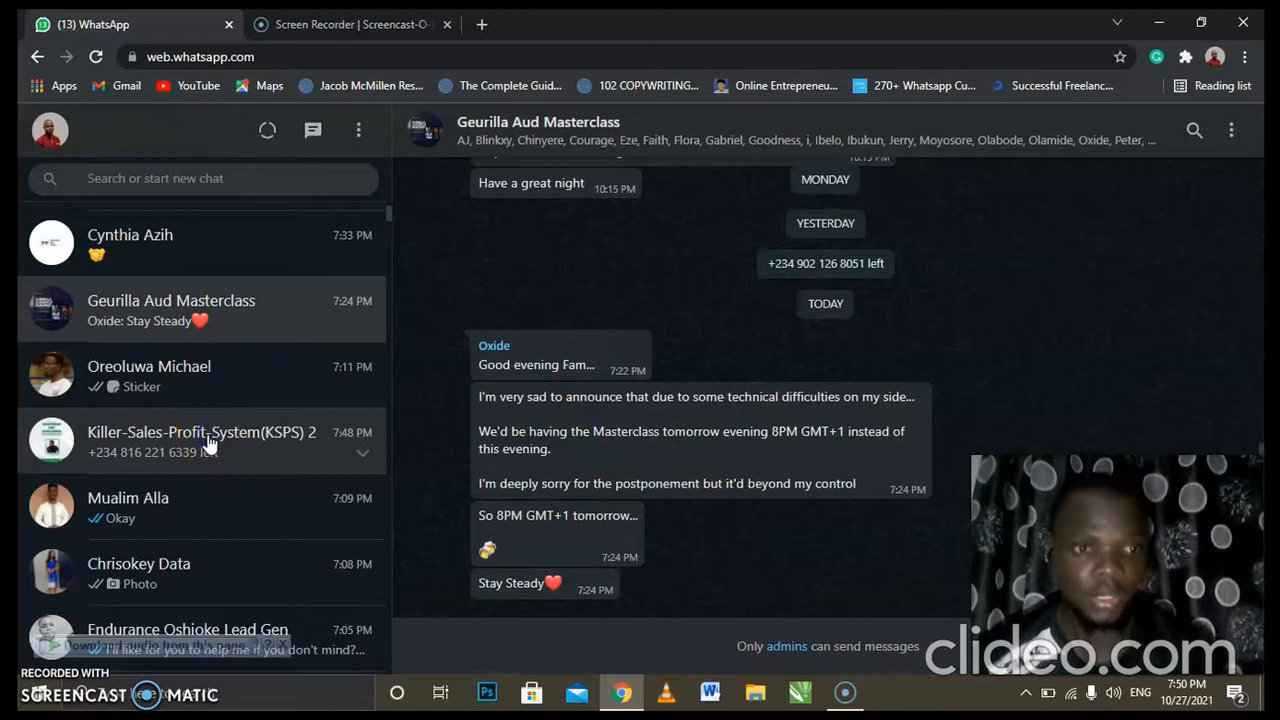
left_click(201, 440)
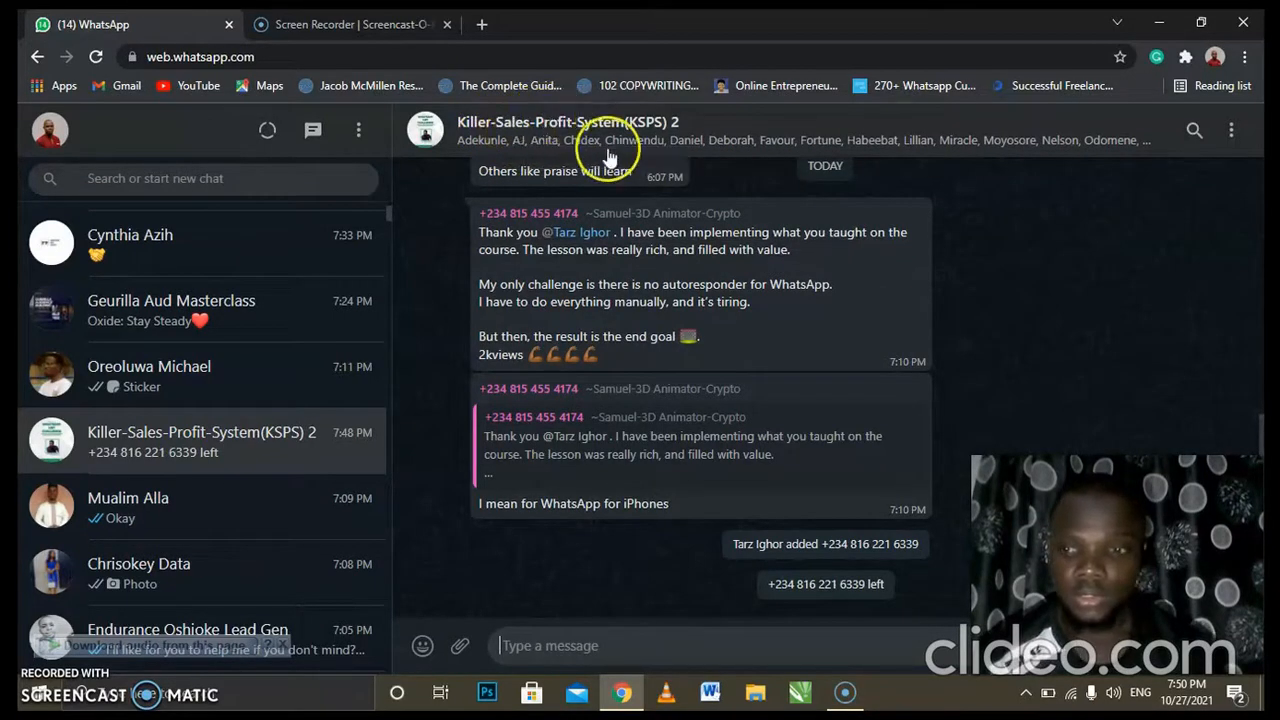
mouse_move(610, 140)
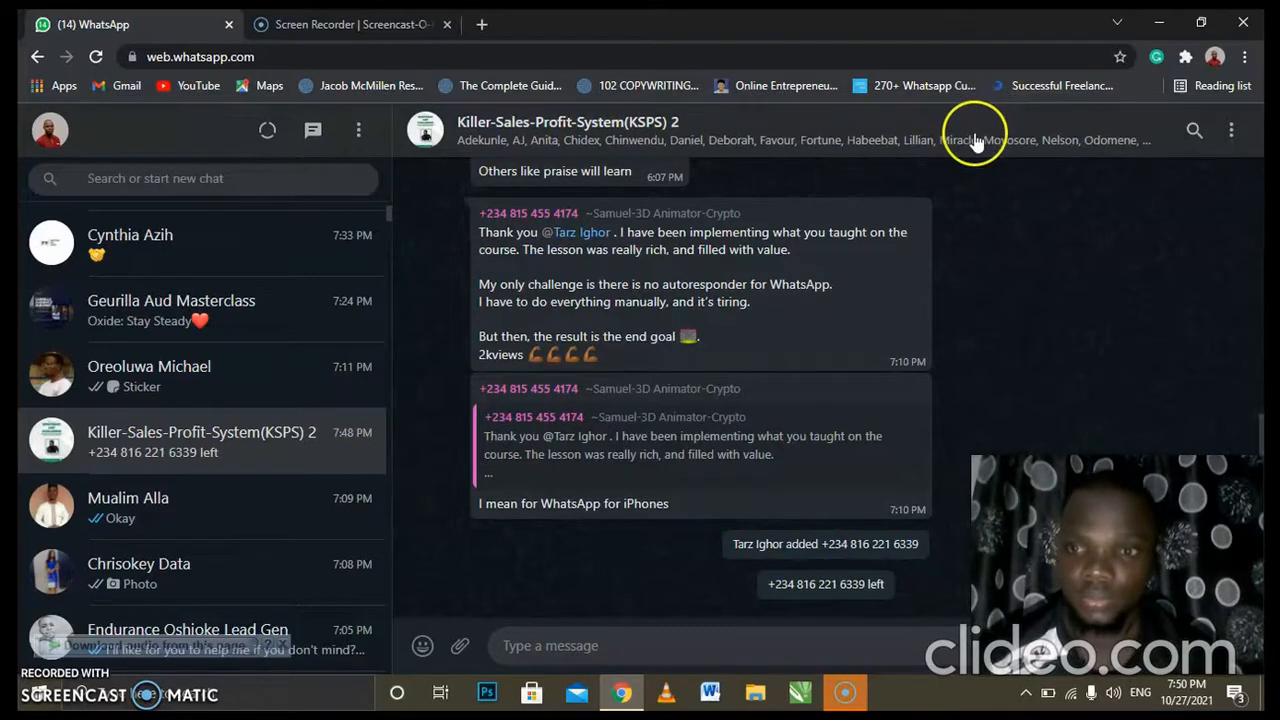
mouse_move(1135, 257)
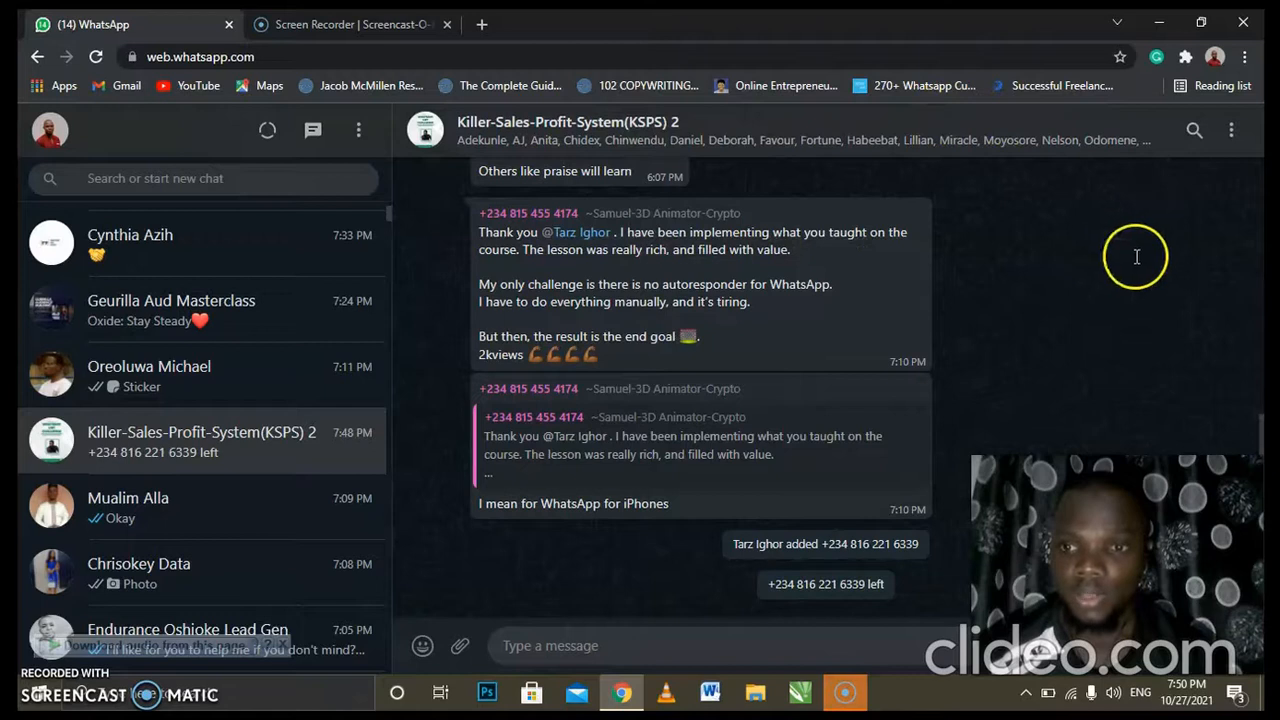
mouse_move(1025, 247)
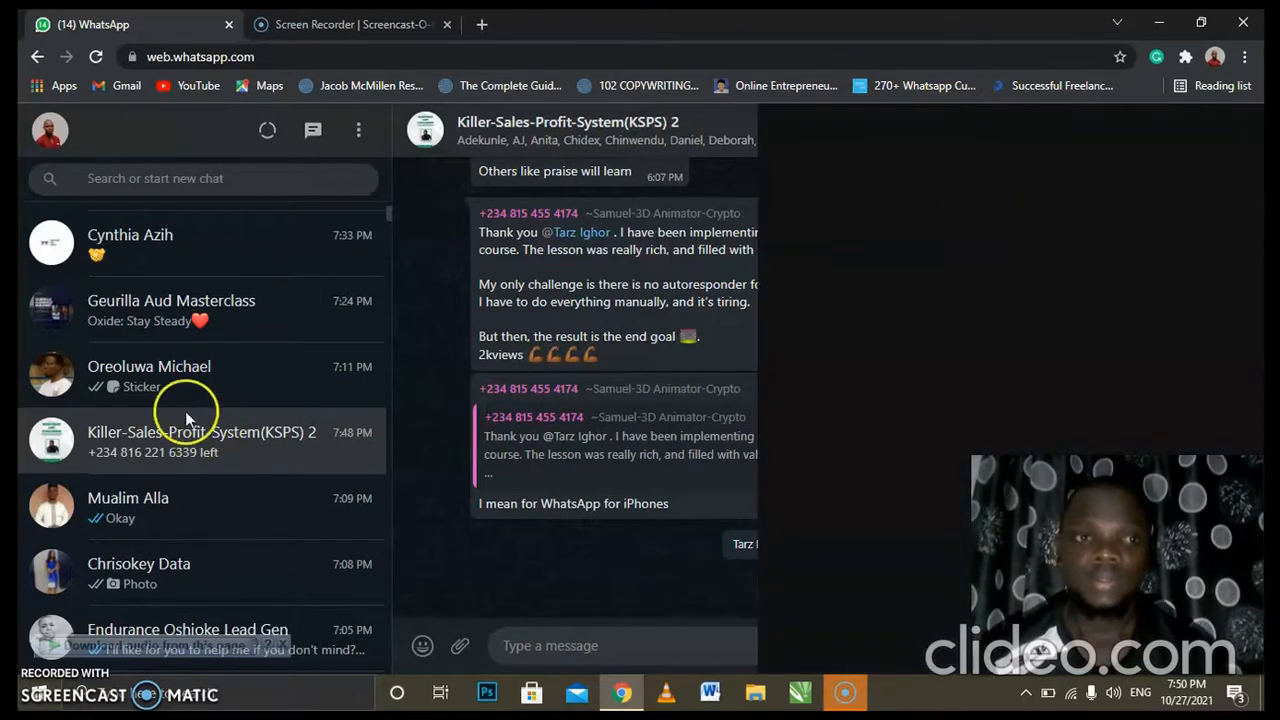
mouse_move(57, 625)
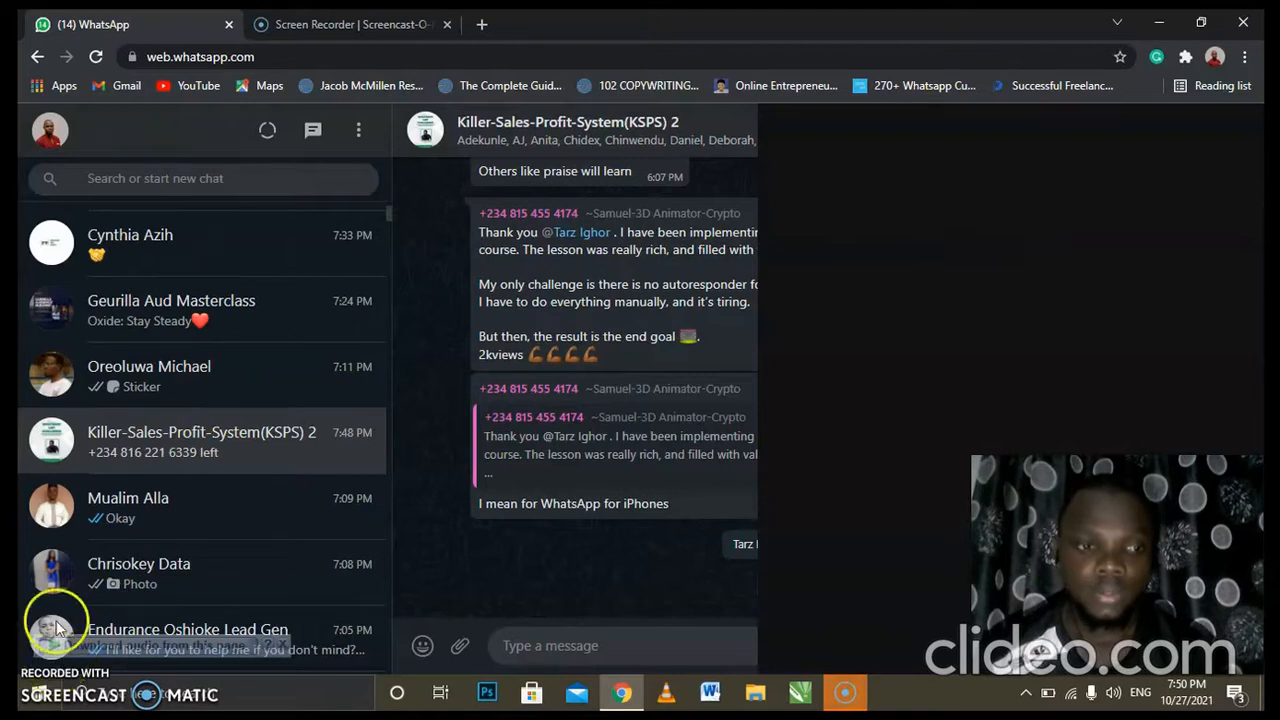
mouse_move(760, 400)
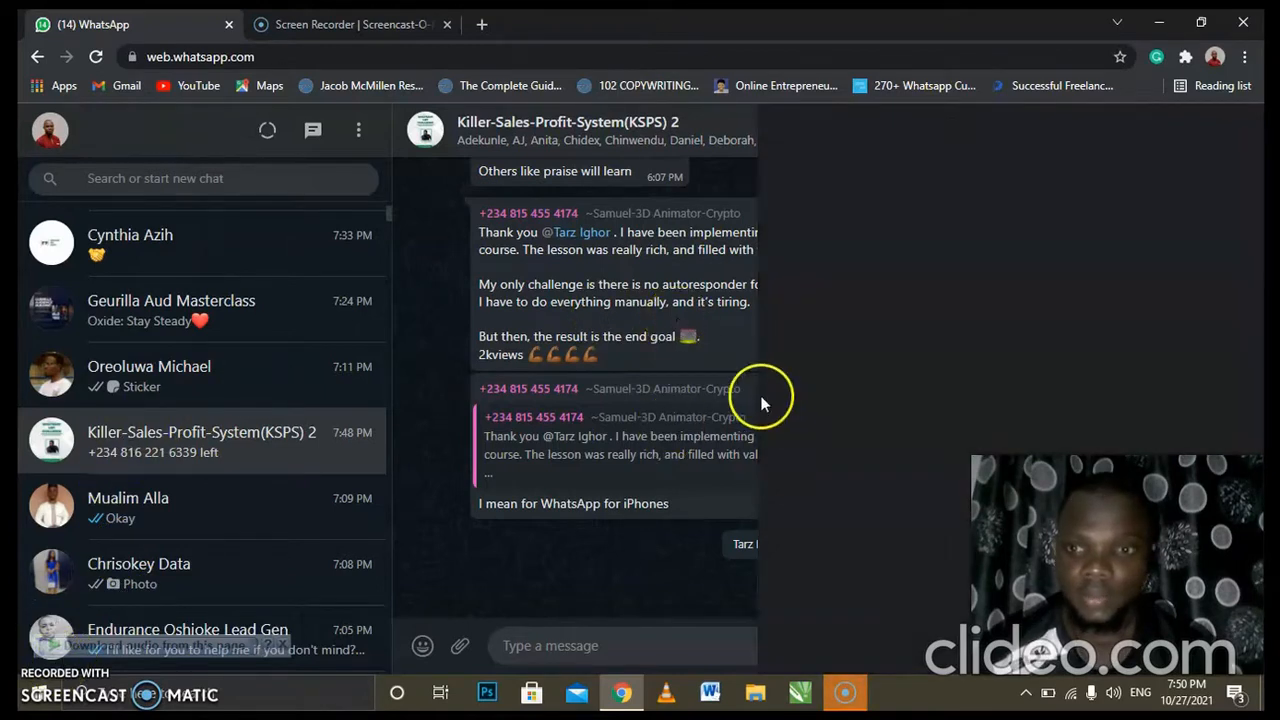
mouse_move(845, 133)
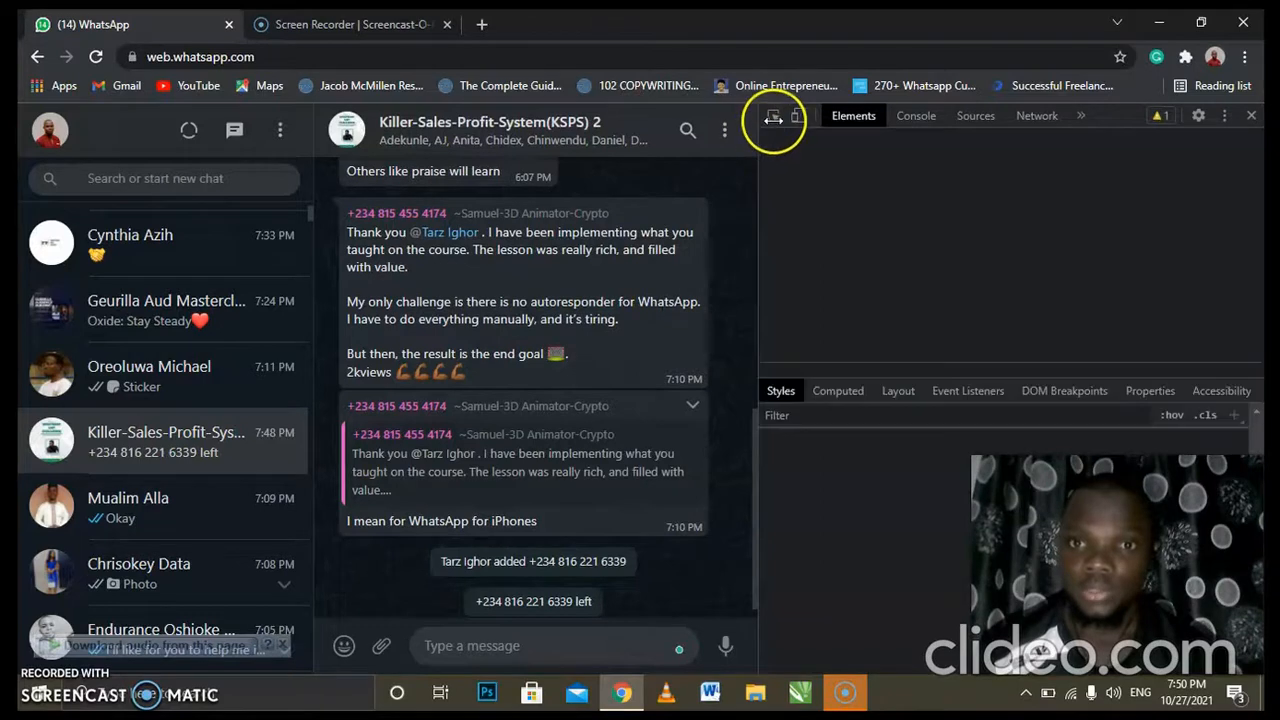
mouse_move(773, 116)
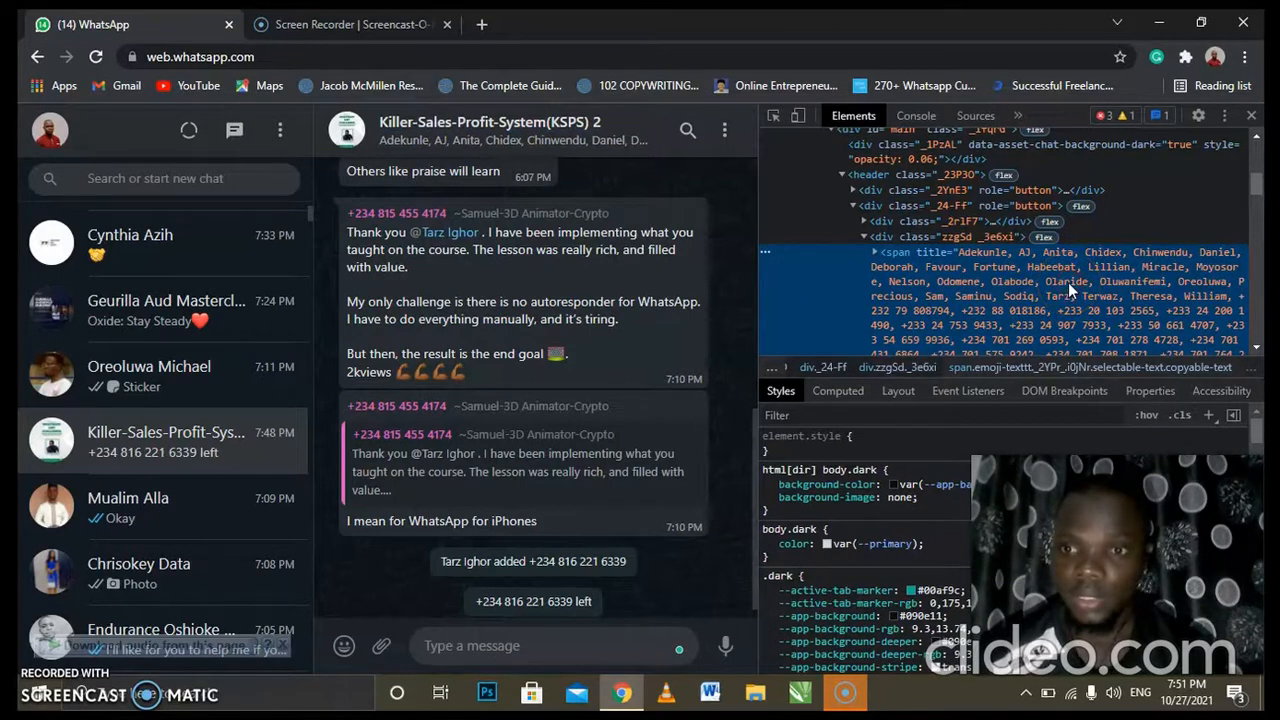
Step: Copy the member-list span element's outerHTML from DevTools
right_click(1070, 290)
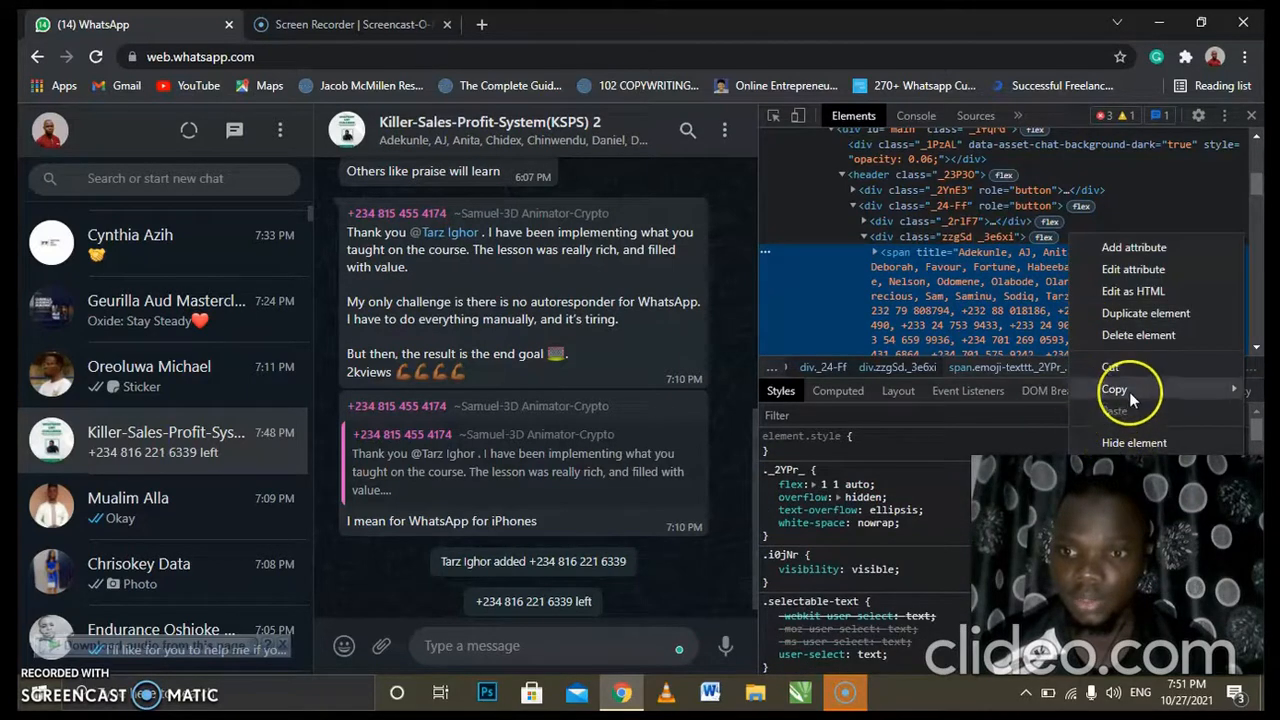
mouse_move(1114, 389)
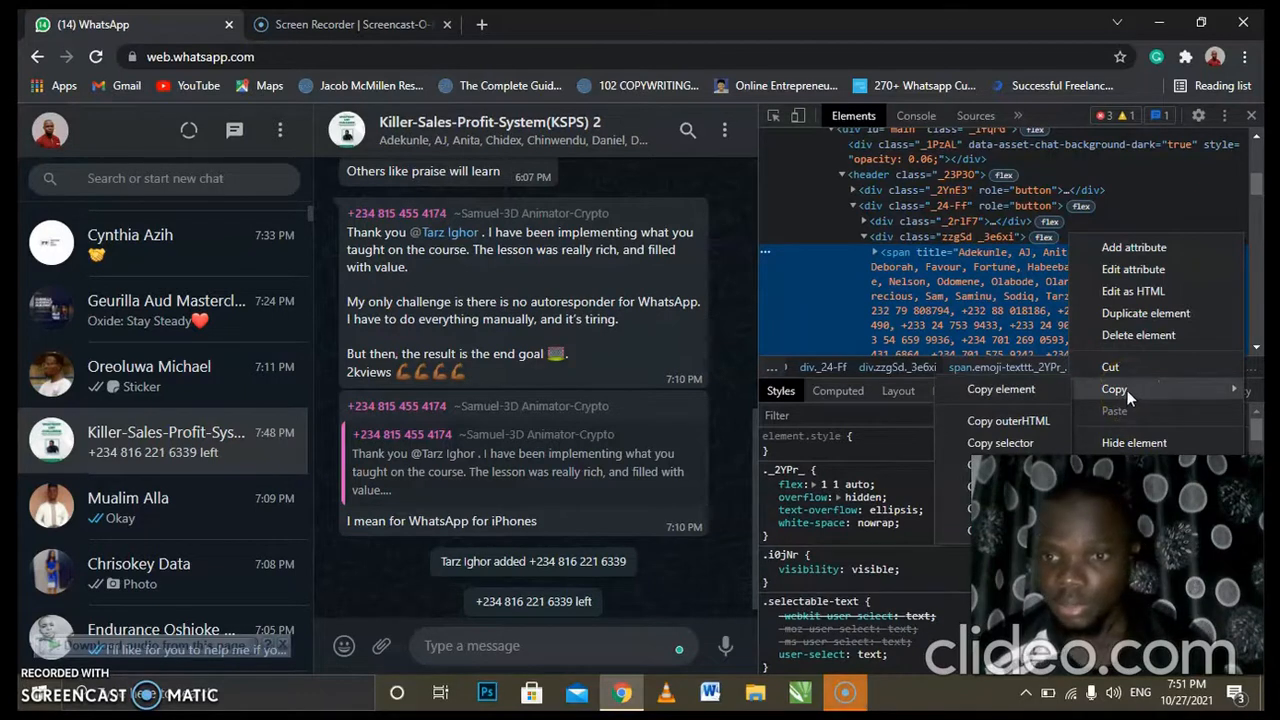
mouse_move(1008, 420)
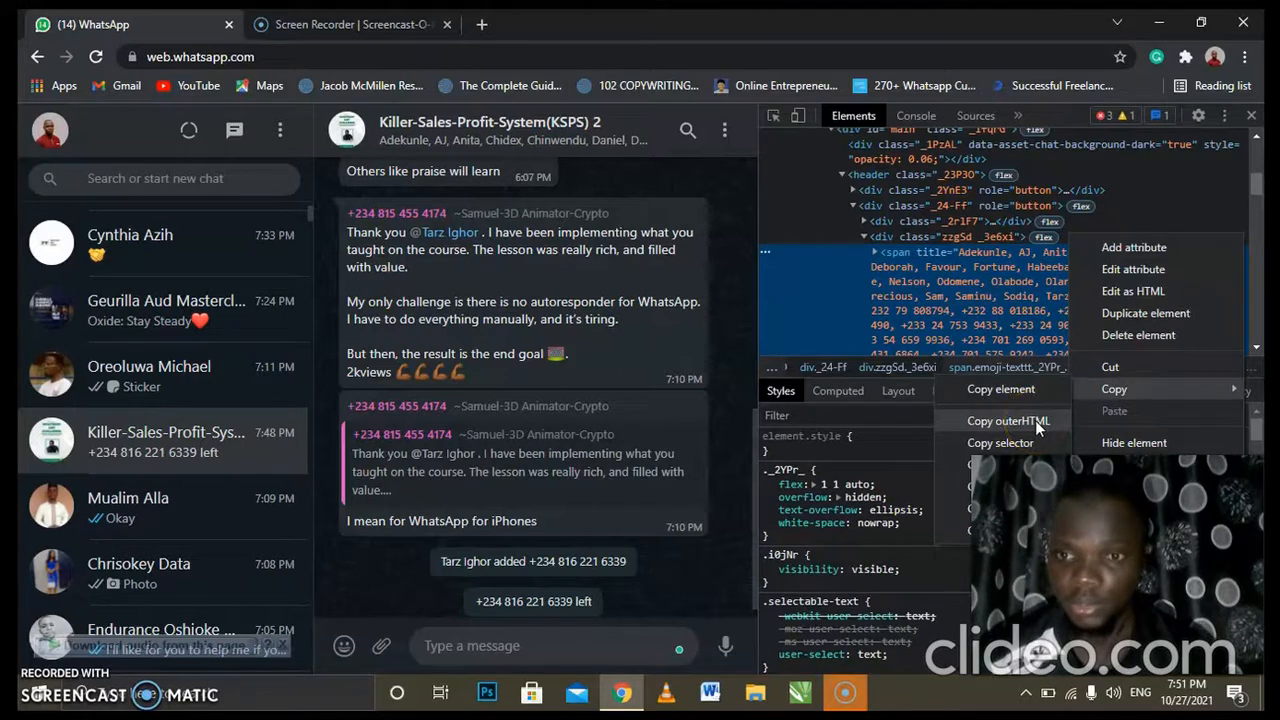
left_click(1008, 421)
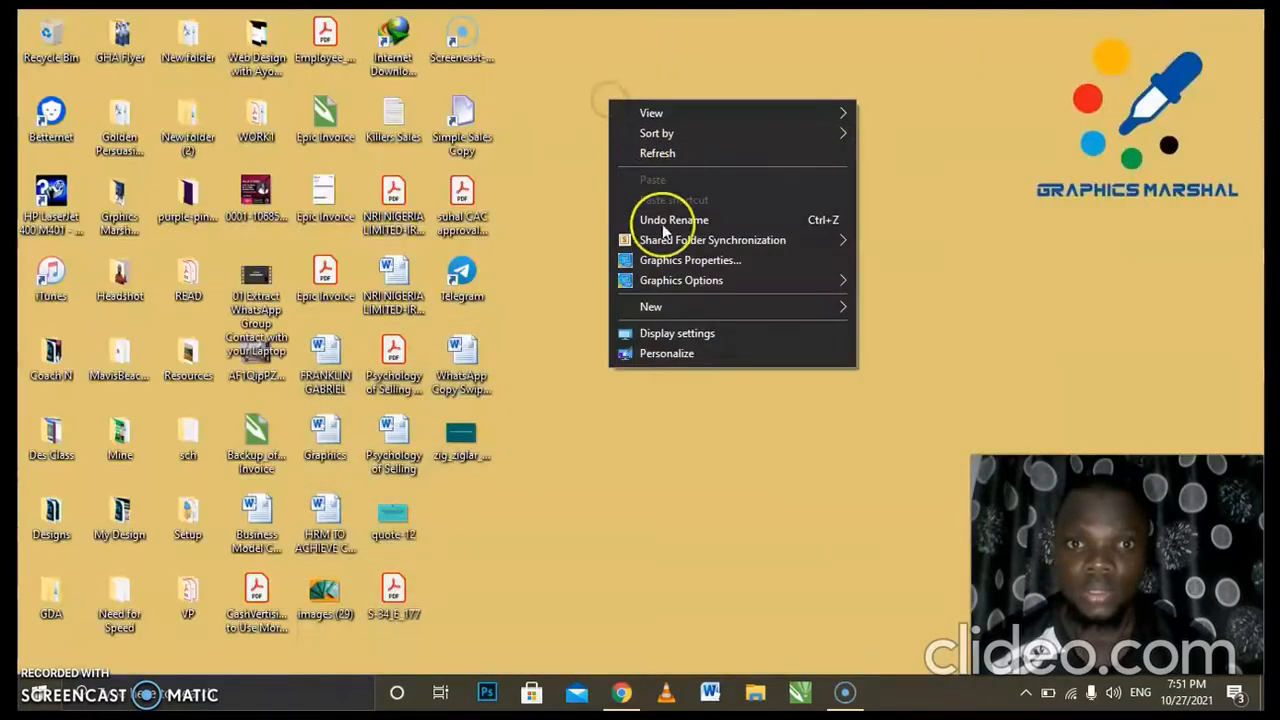
Step: Create a desktop text document named Killers Sales (2) and open it in Notepad
left_click(651, 306)
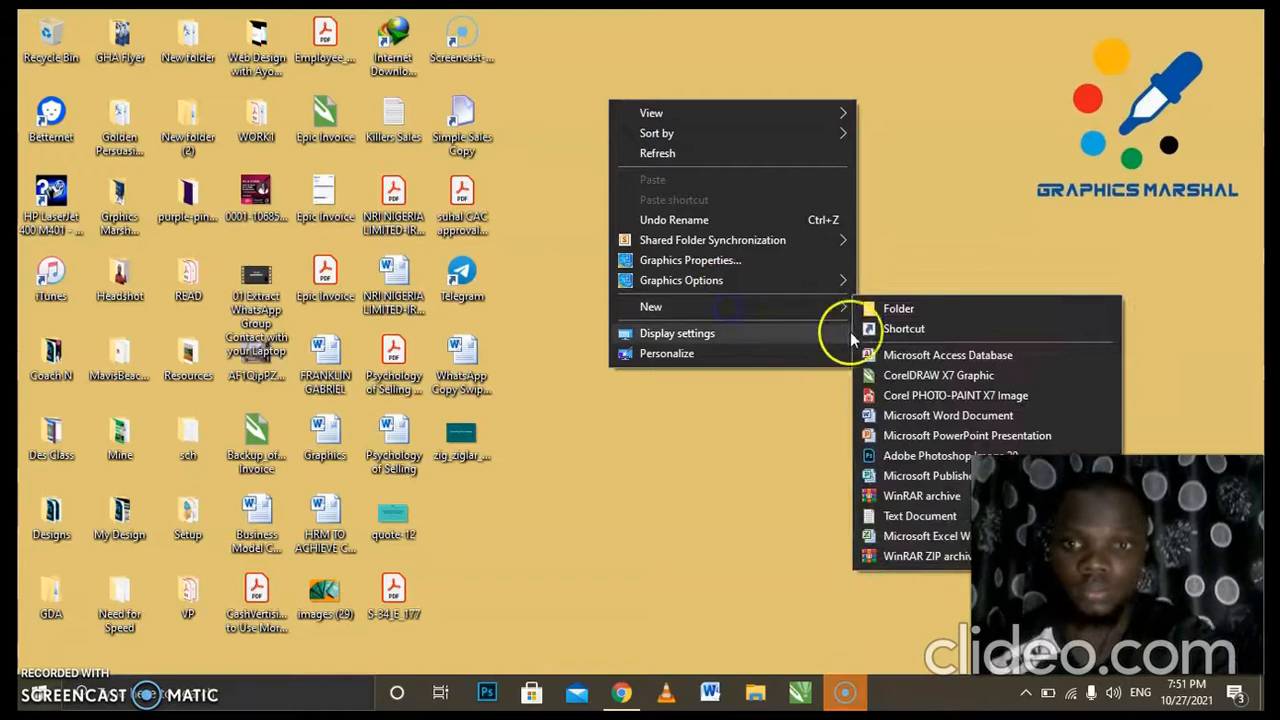
left_click(919, 515)
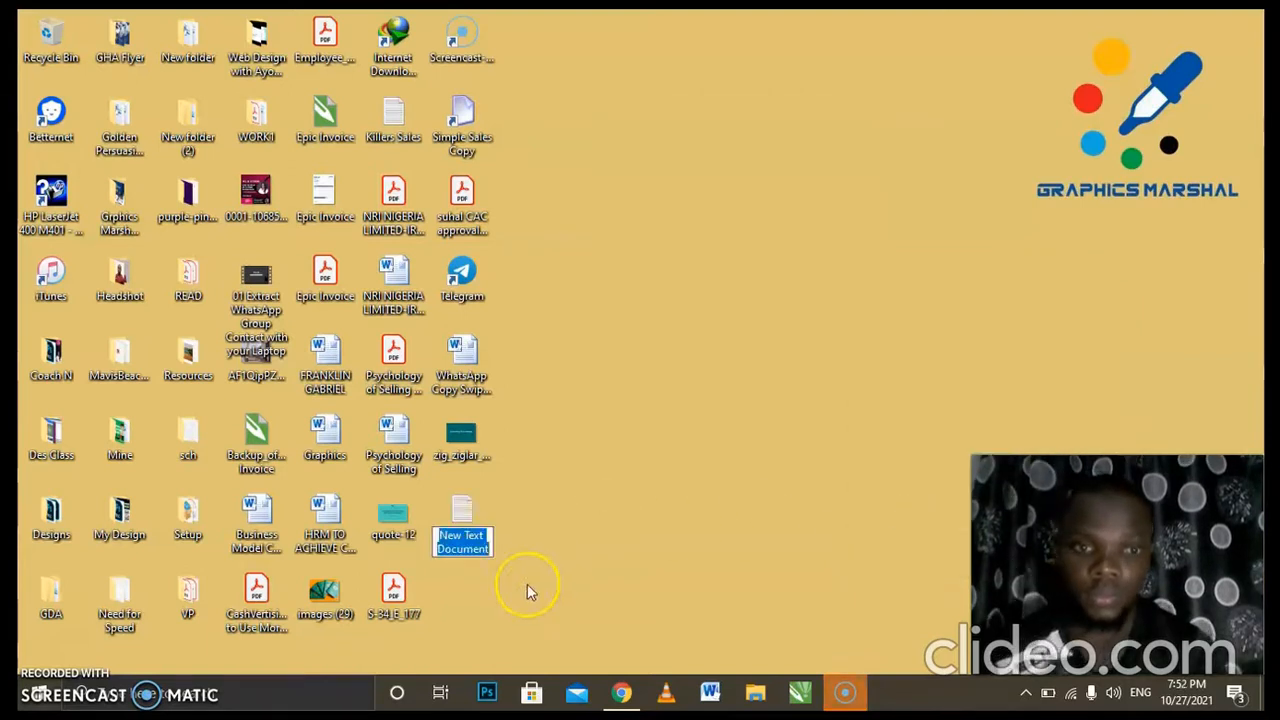
type("Ki")
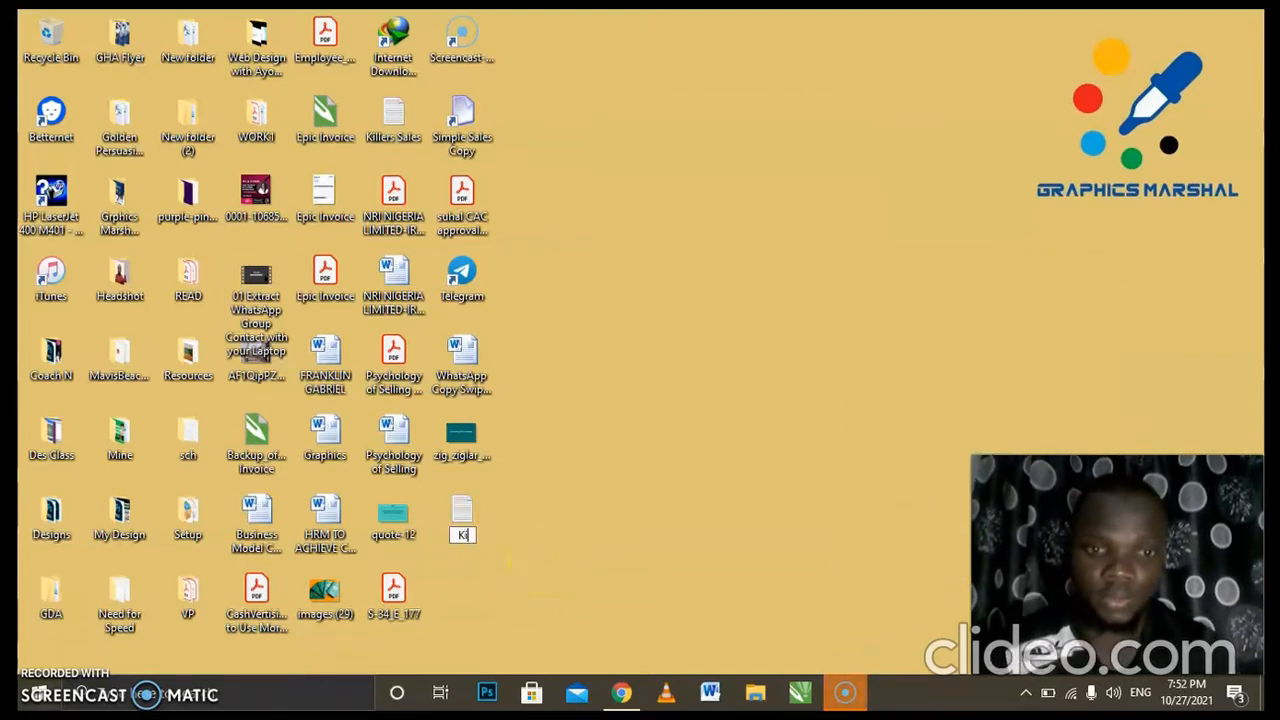
type("Killers Sales")
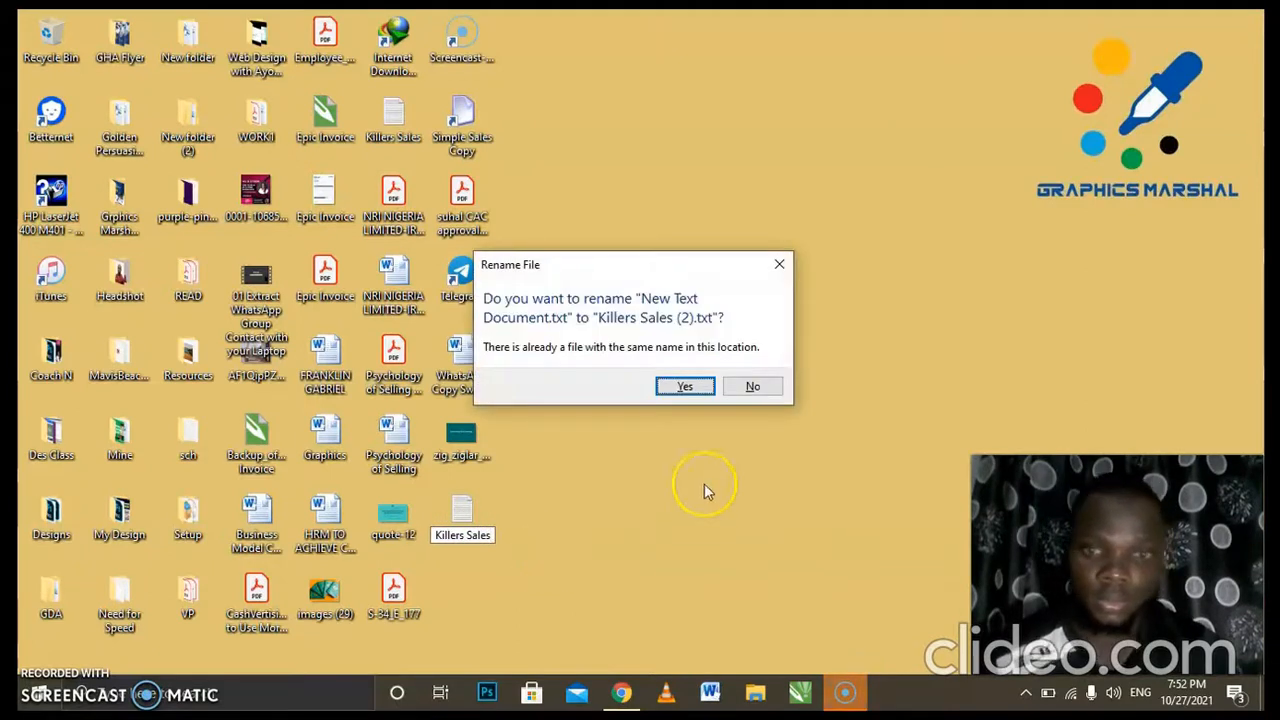
left_click(685, 386)
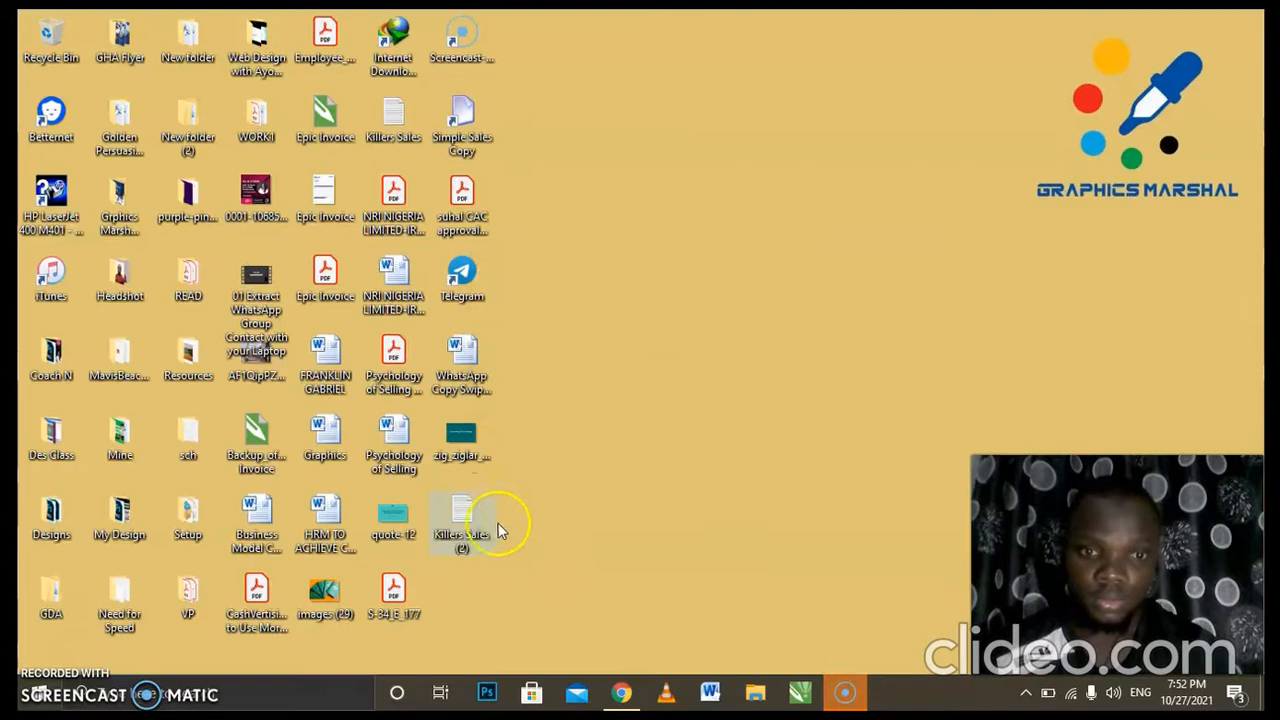
mouse_move(461, 515)
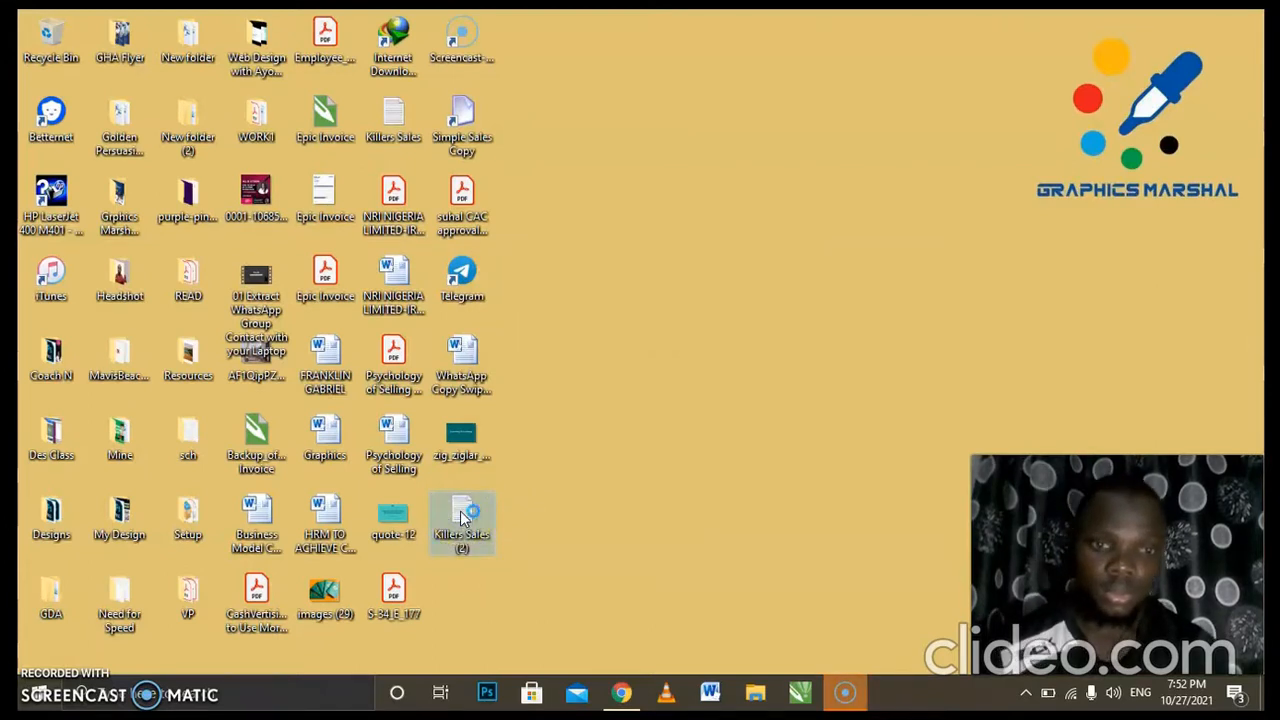
double_click(461, 515)
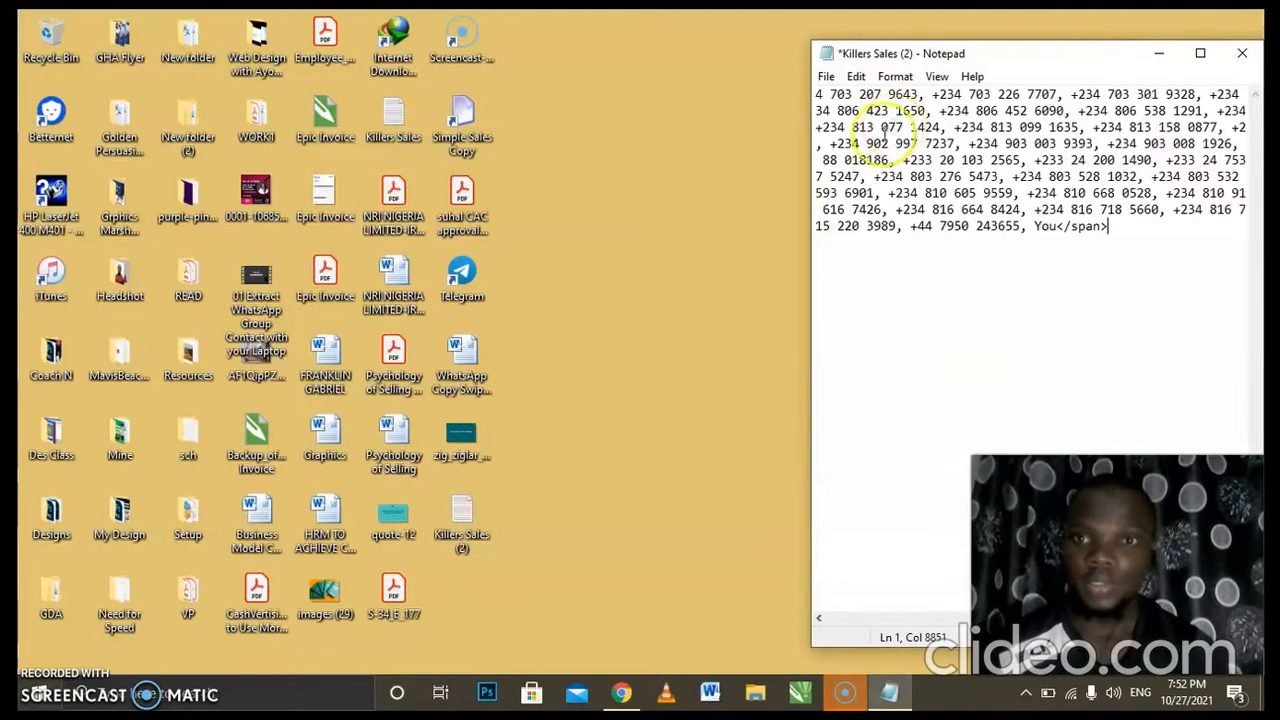
Step: Maximize Notepad and scroll right through the pasted member names and phone numbers
left_click(1200, 53)
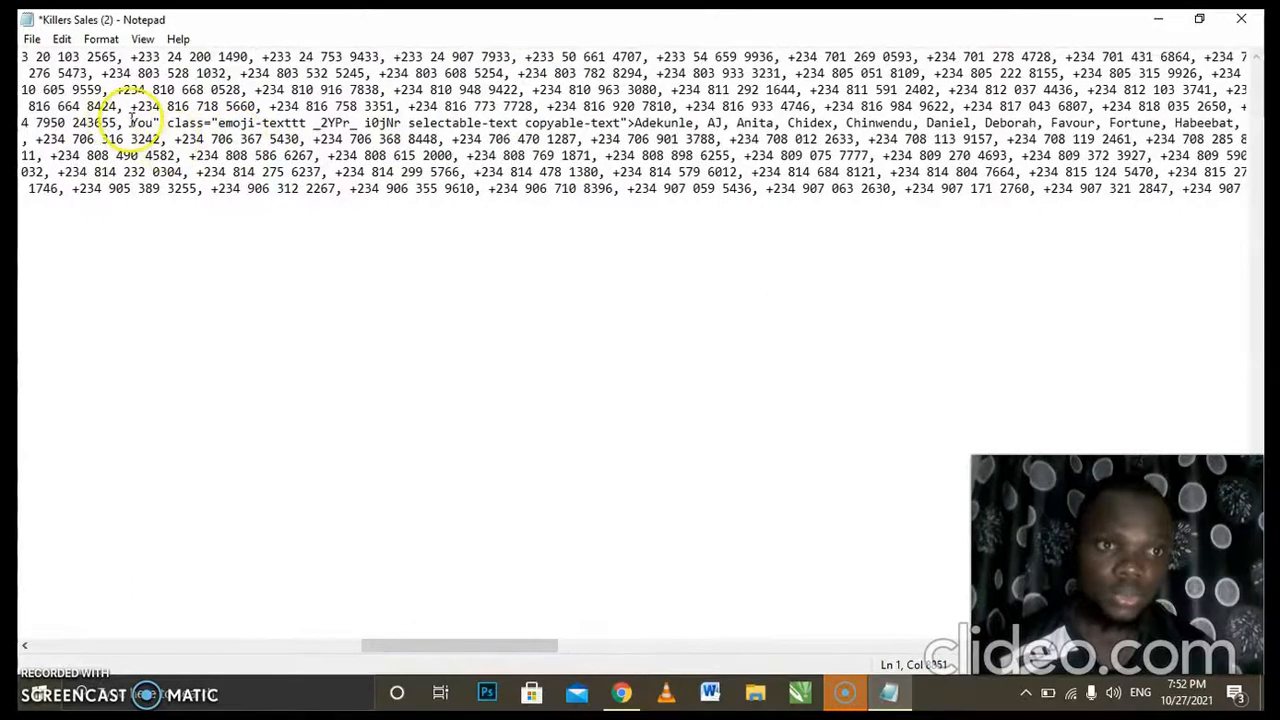
double_click(143, 122)
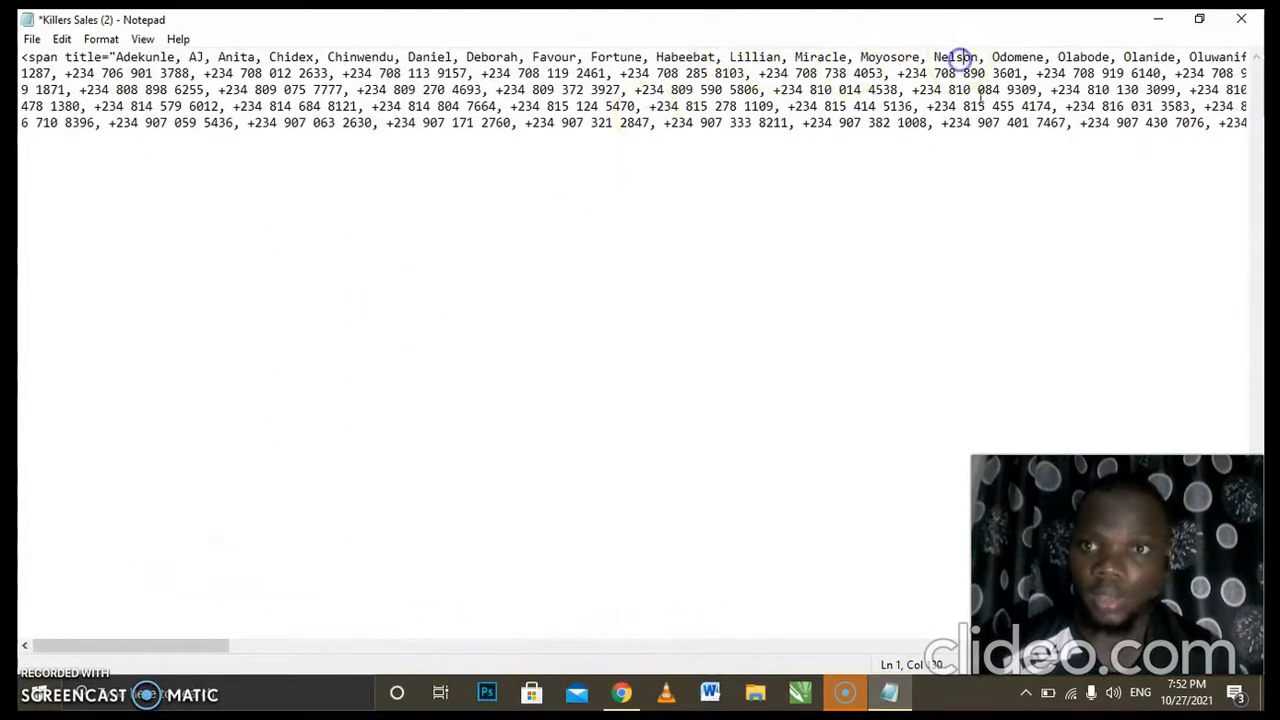
scroll("right", 3)
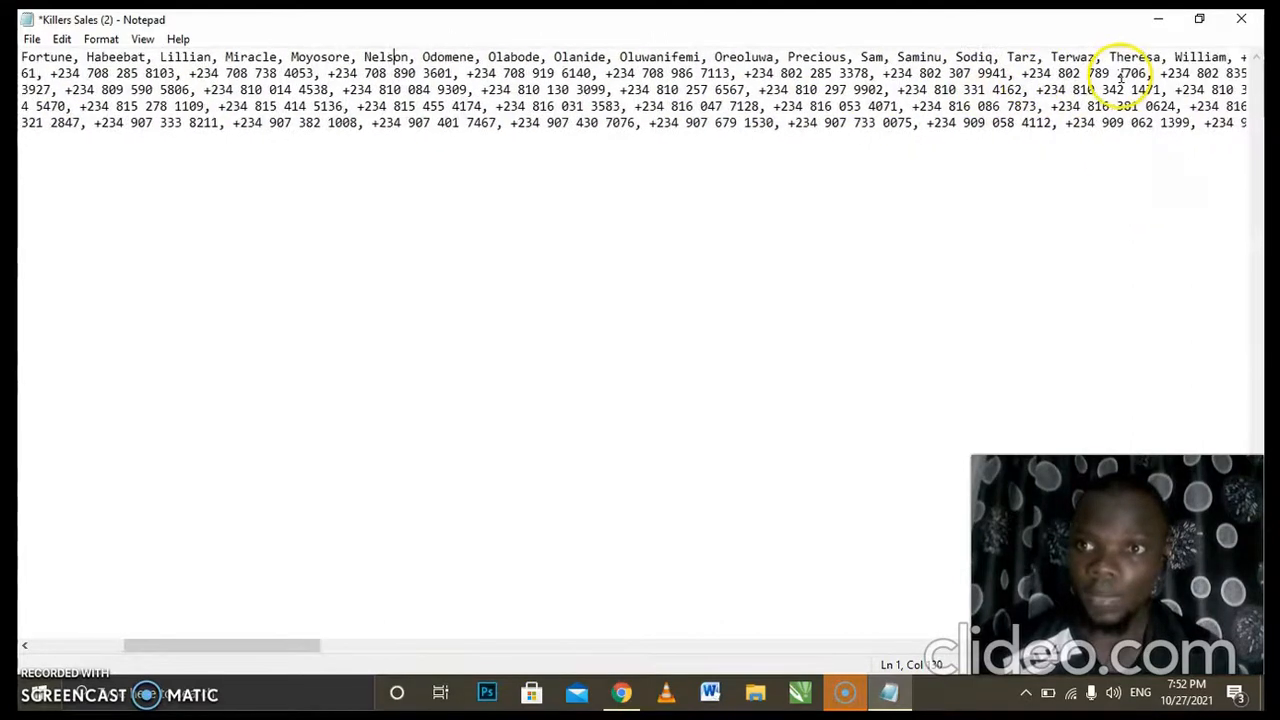
scroll("right", 3)
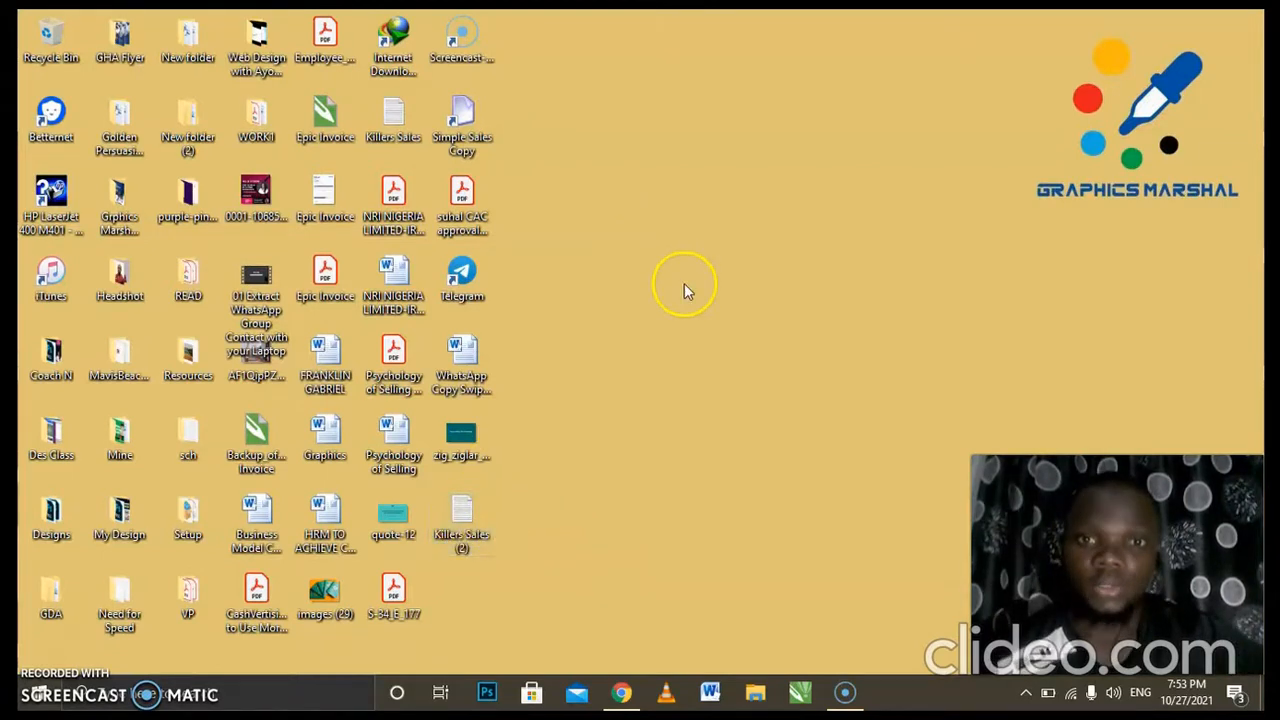
Step: Re-sort the desktop icons so Killers Sales (2) sits beside Killers Sales
right_click(685, 290)
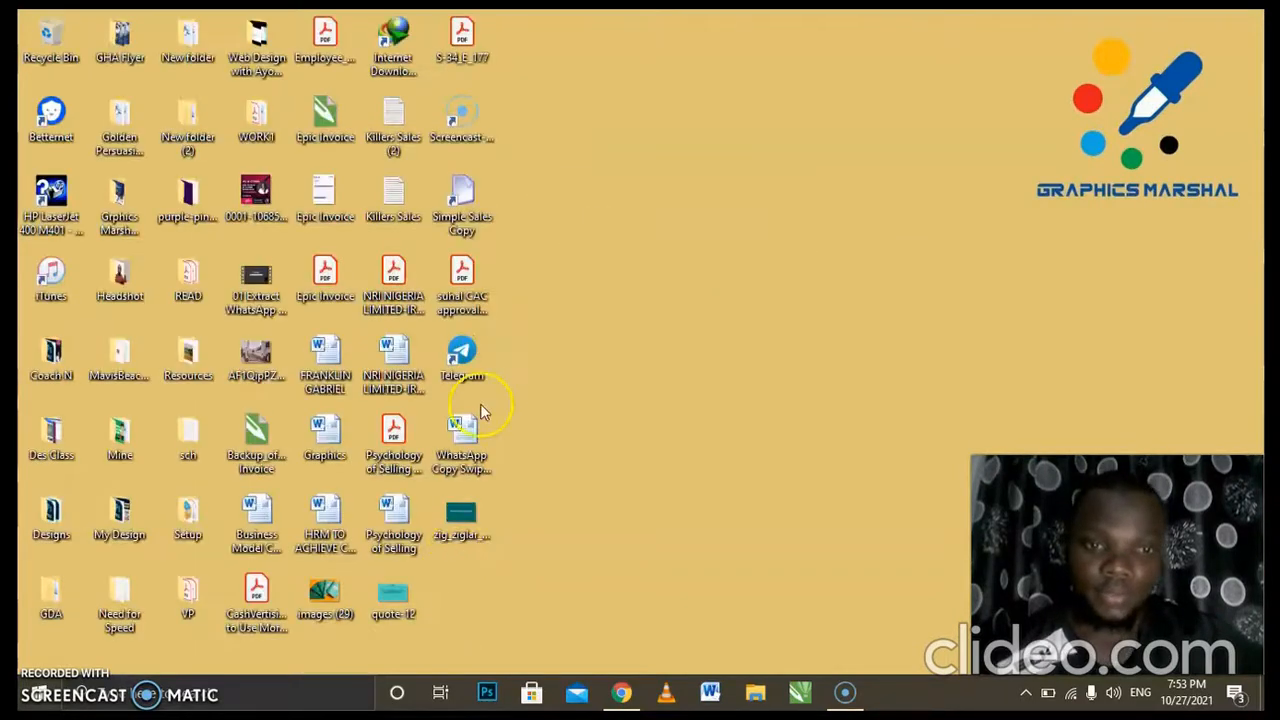
mouse_move(950, 590)
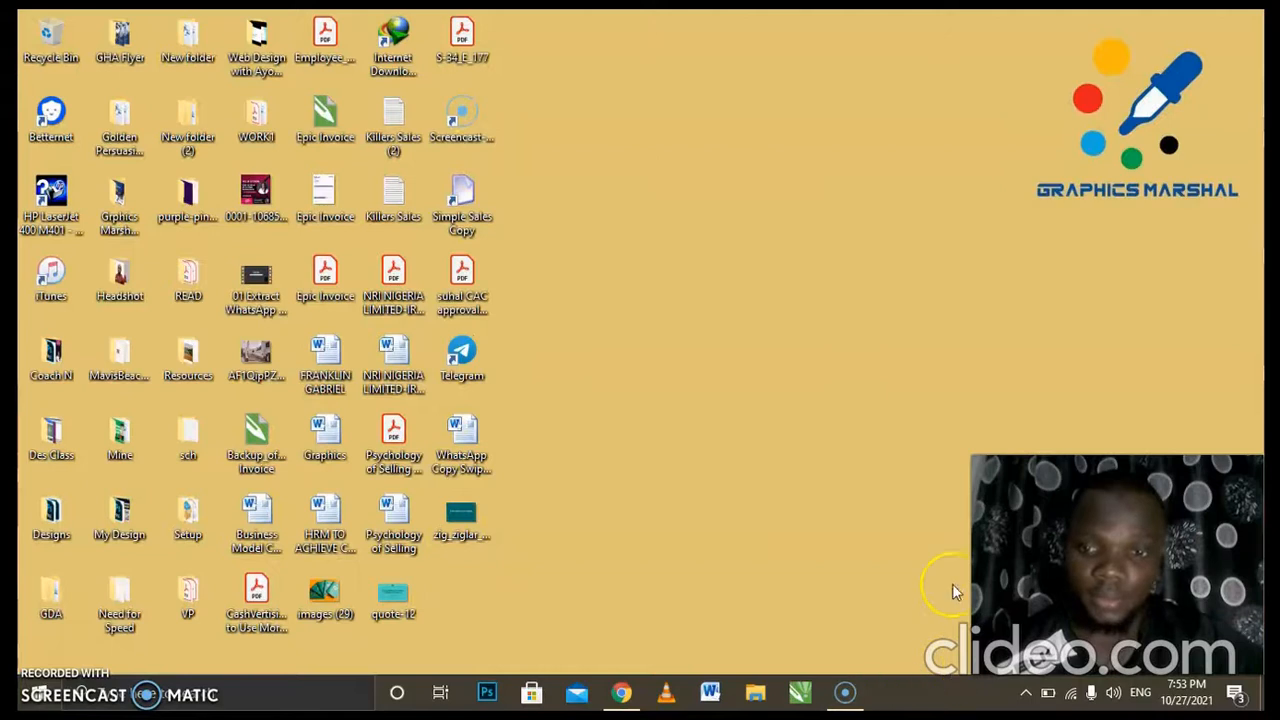